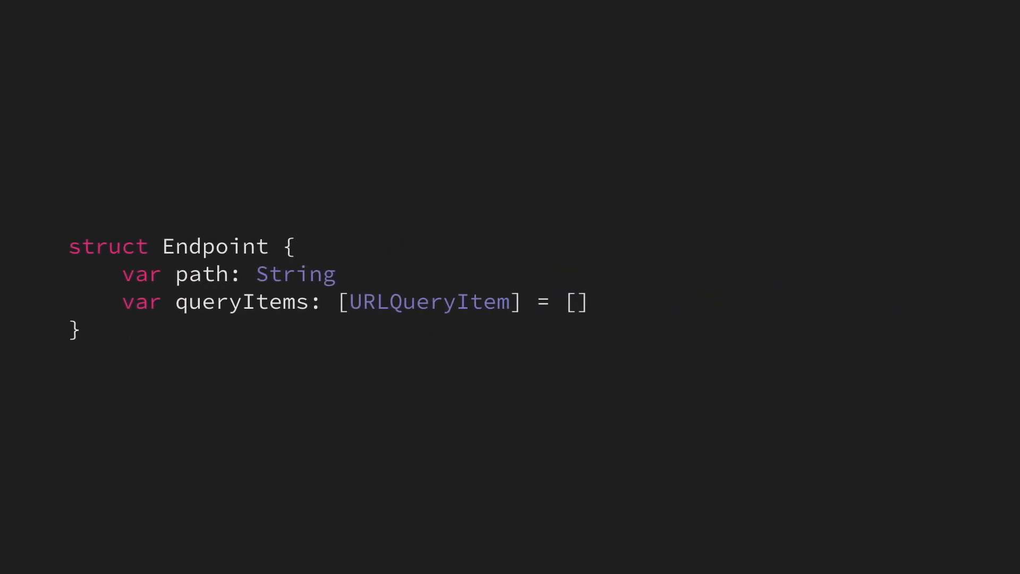
pyautogui.scroll(-3)
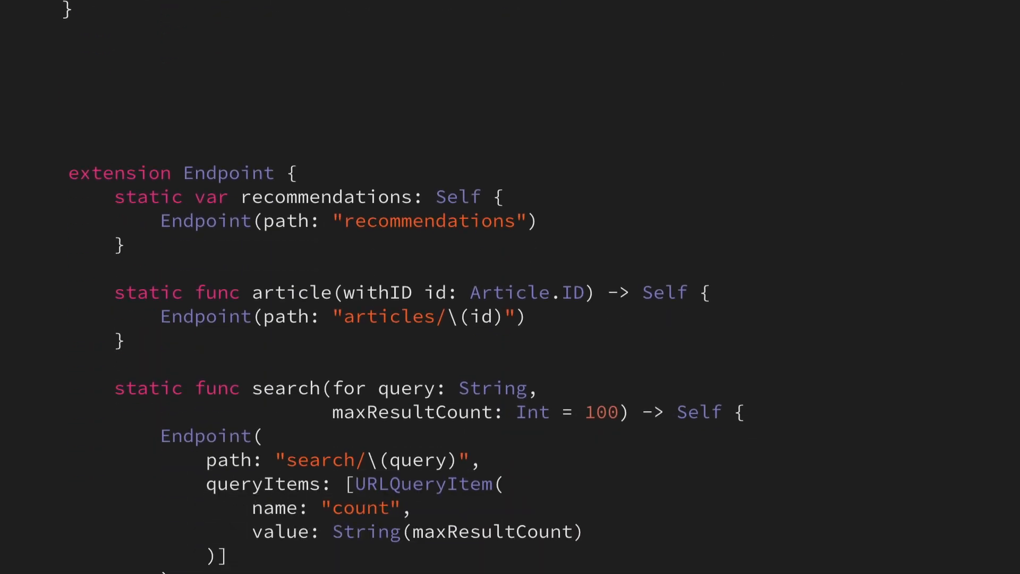